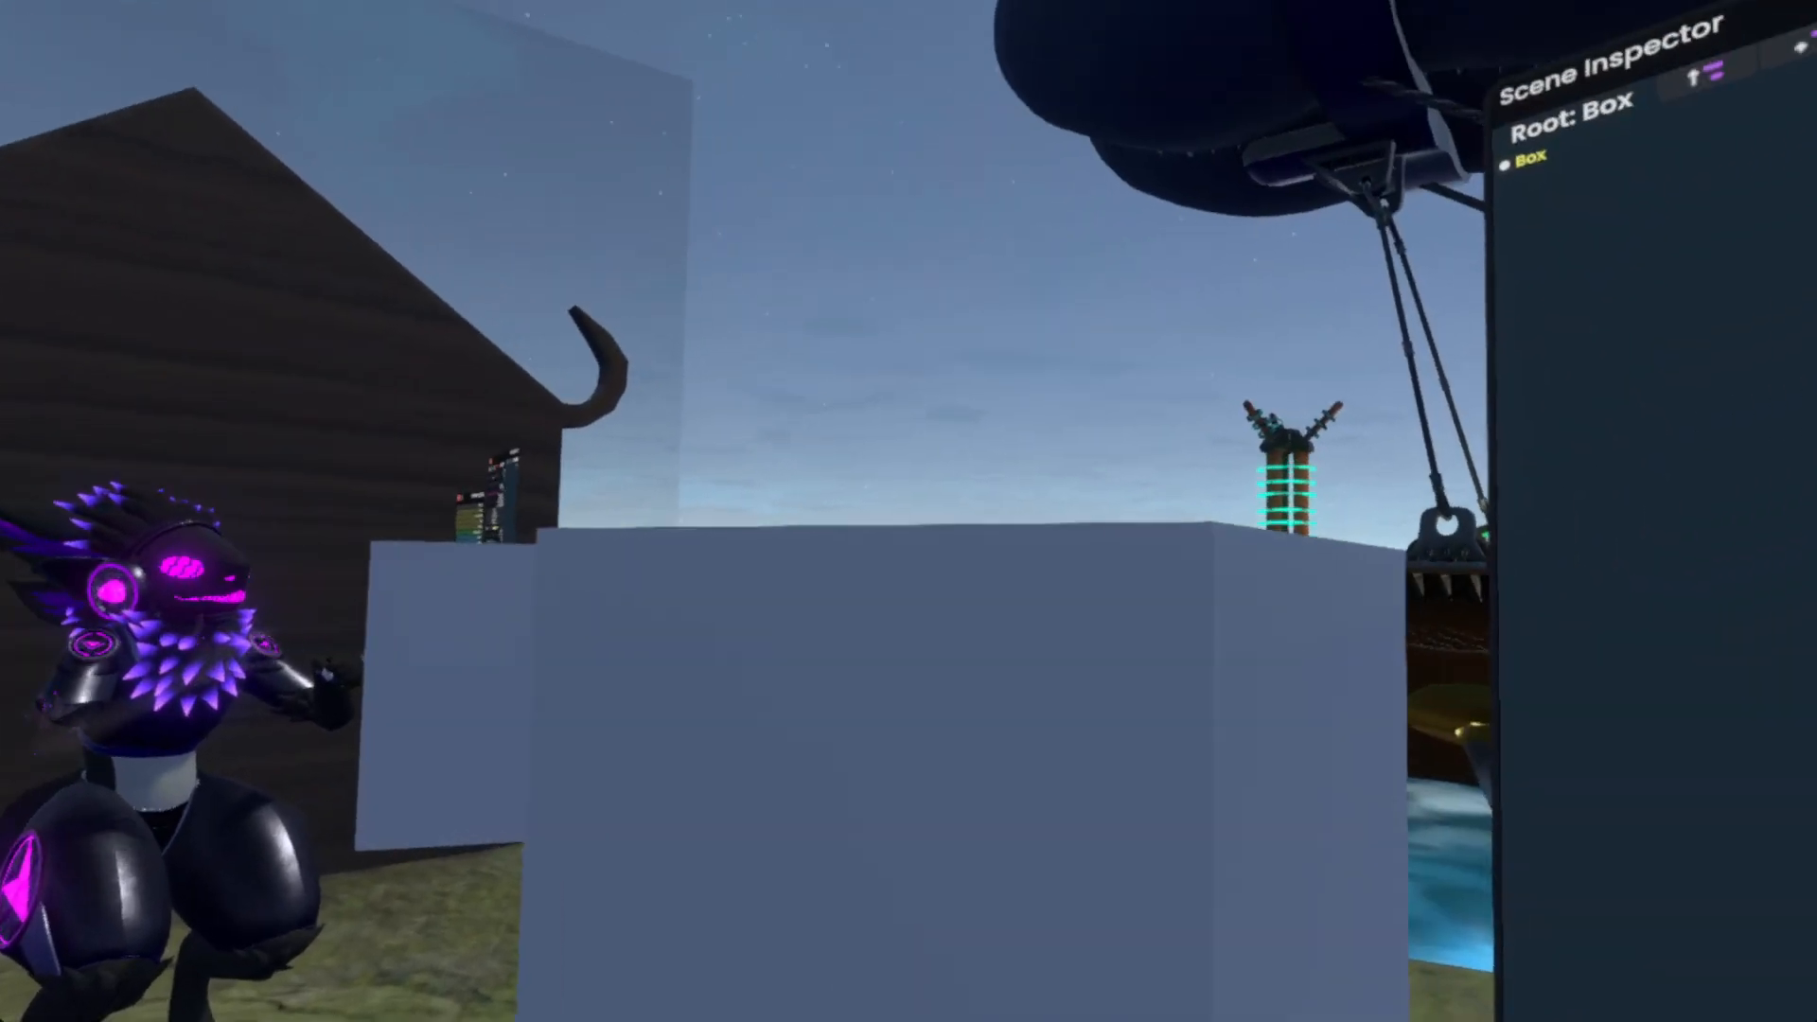
pyautogui.moveTo(908, 510)
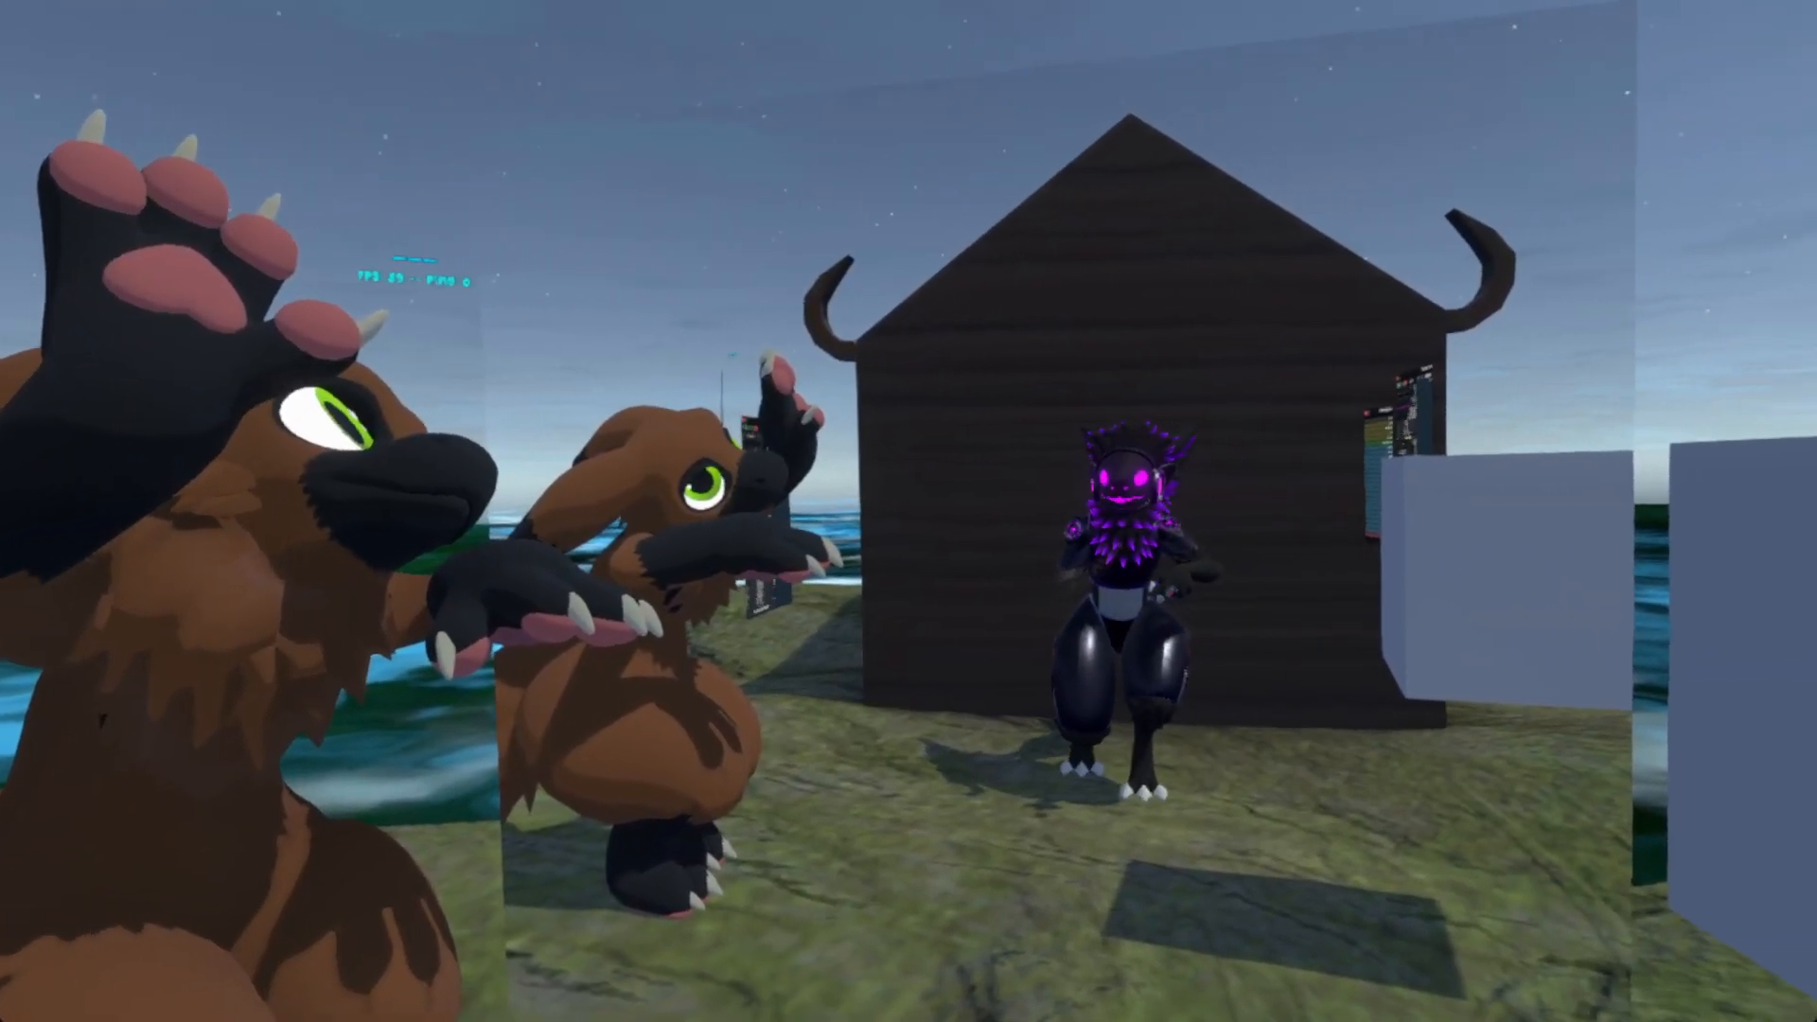
pyautogui.moveTo(908, 511)
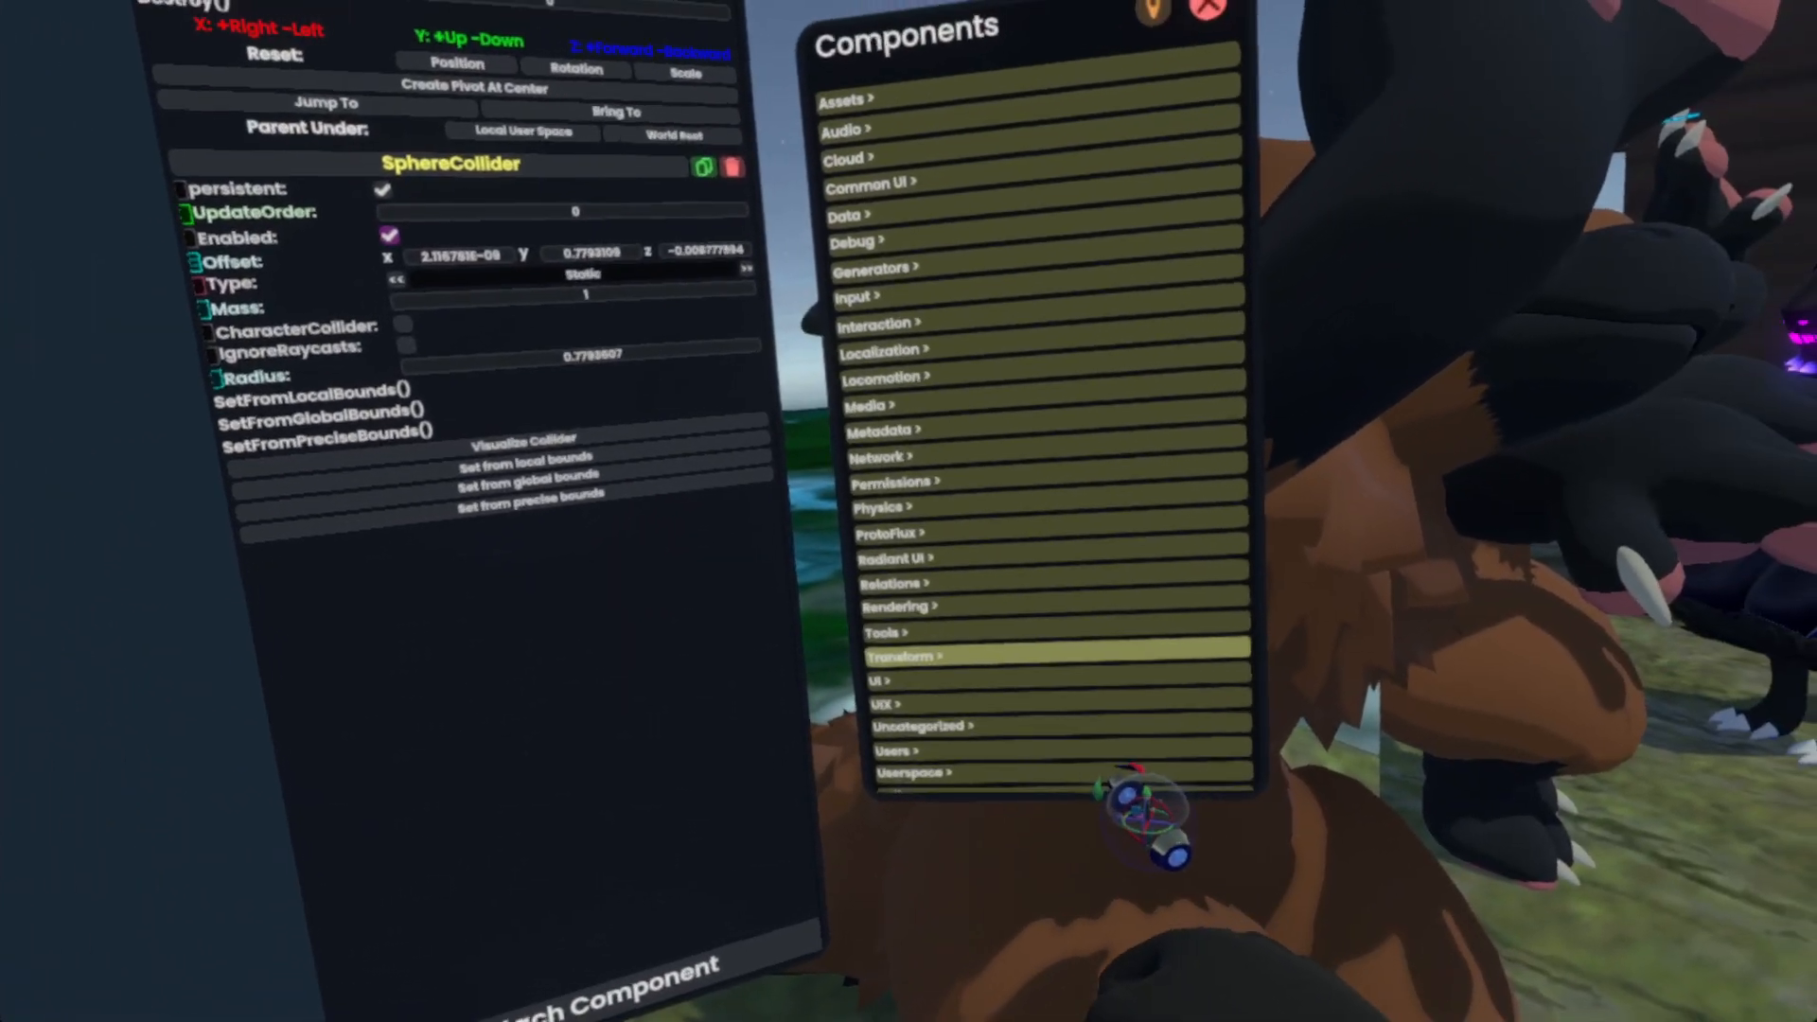
# Attach a RenderTransformOverride component from the Rendering category to the avatar's Head slot
pyautogui.click(897, 605)
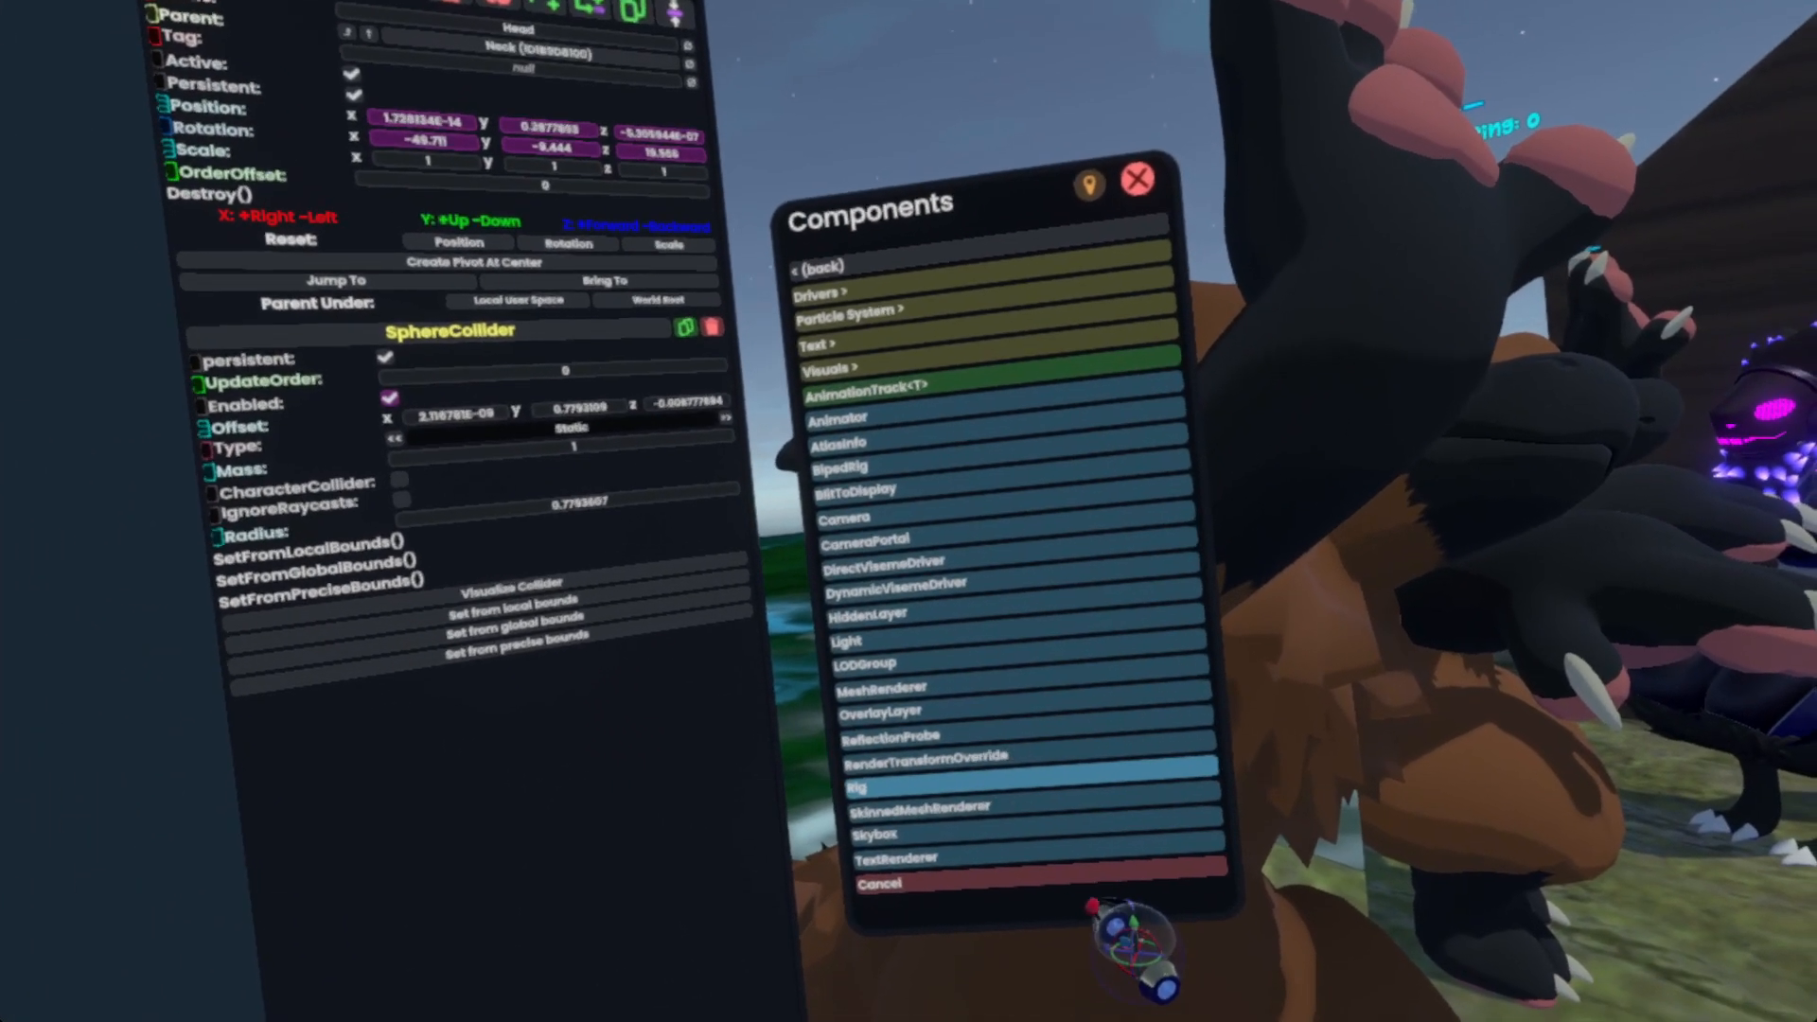
pyautogui.click(1029, 755)
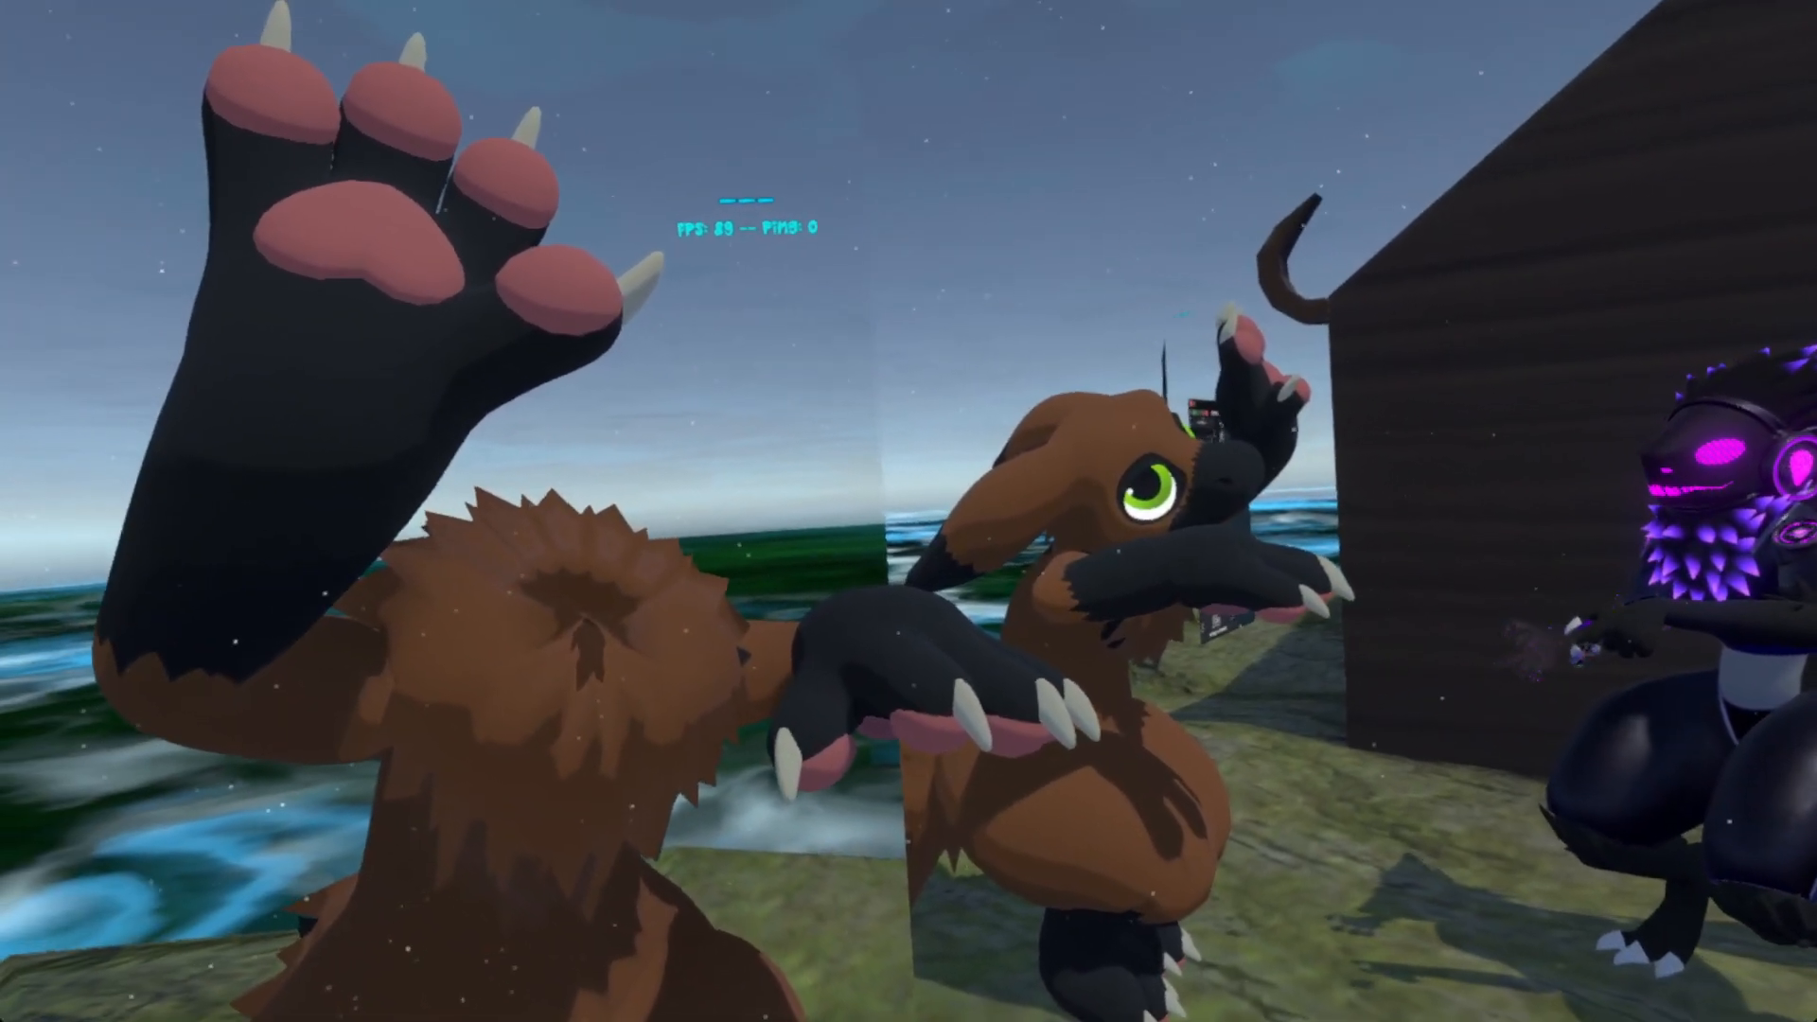
pyautogui.moveTo(909, 511)
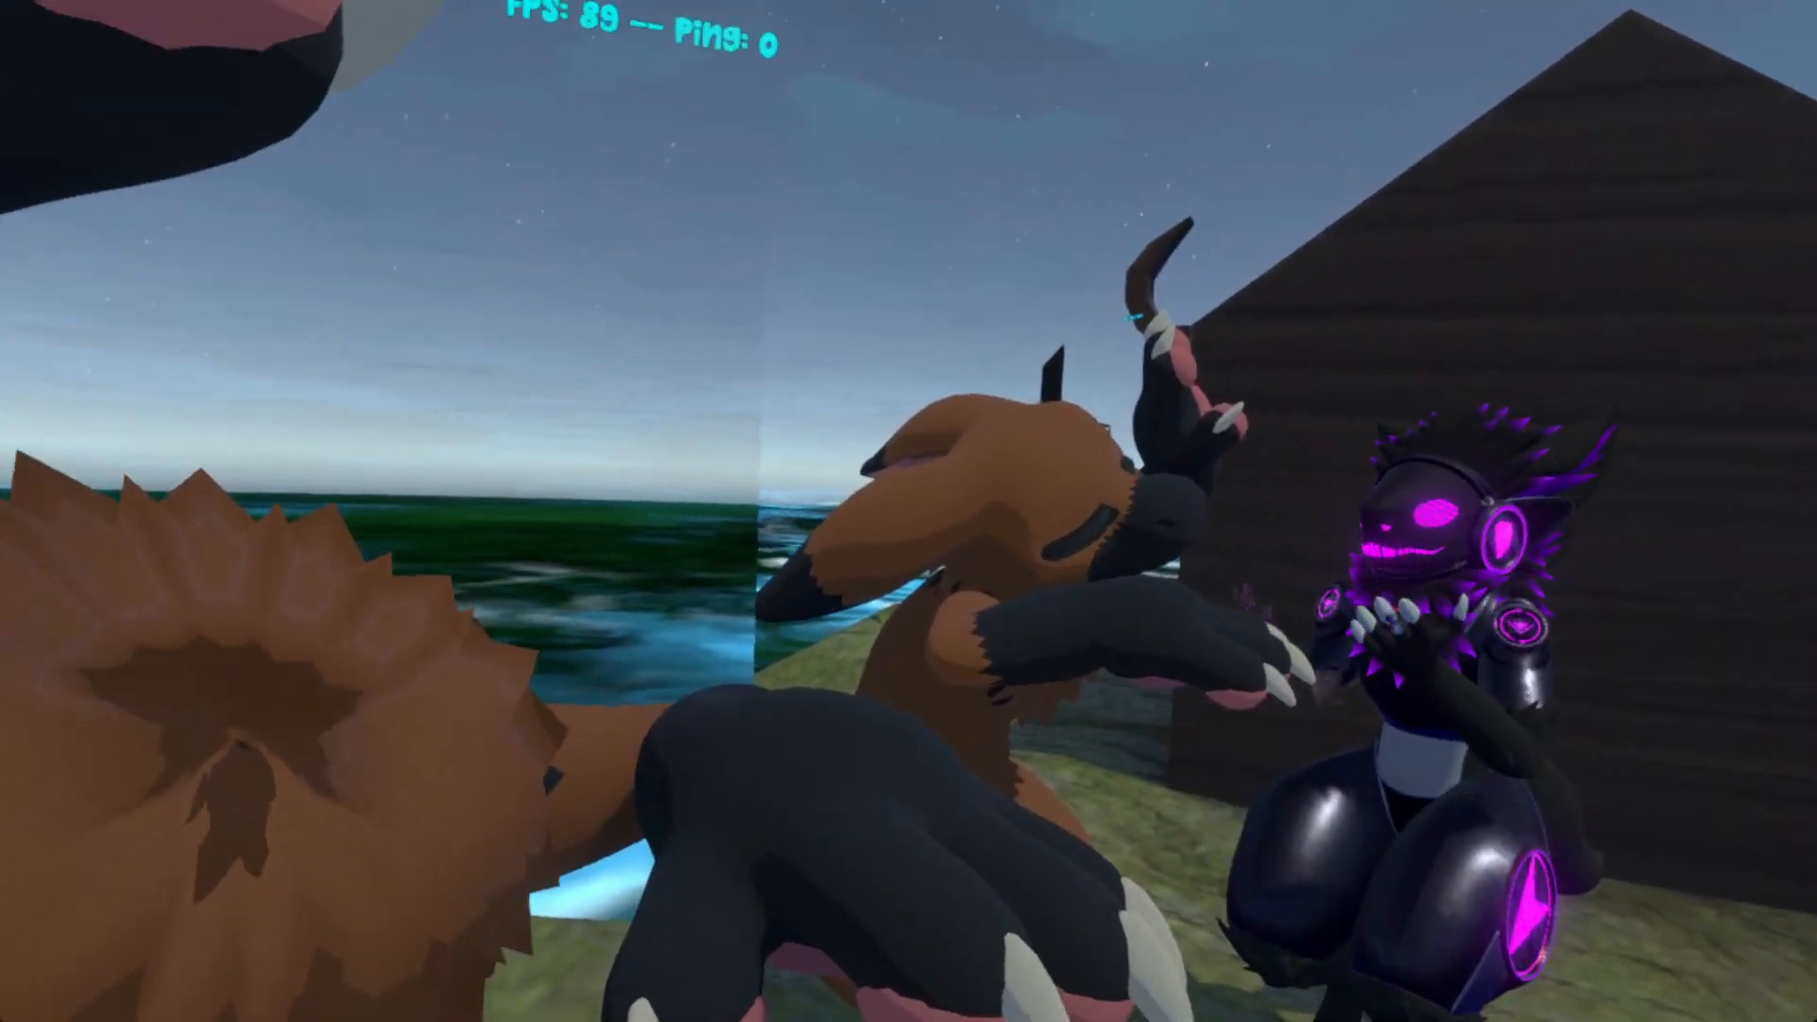
pyautogui.moveTo(908, 511)
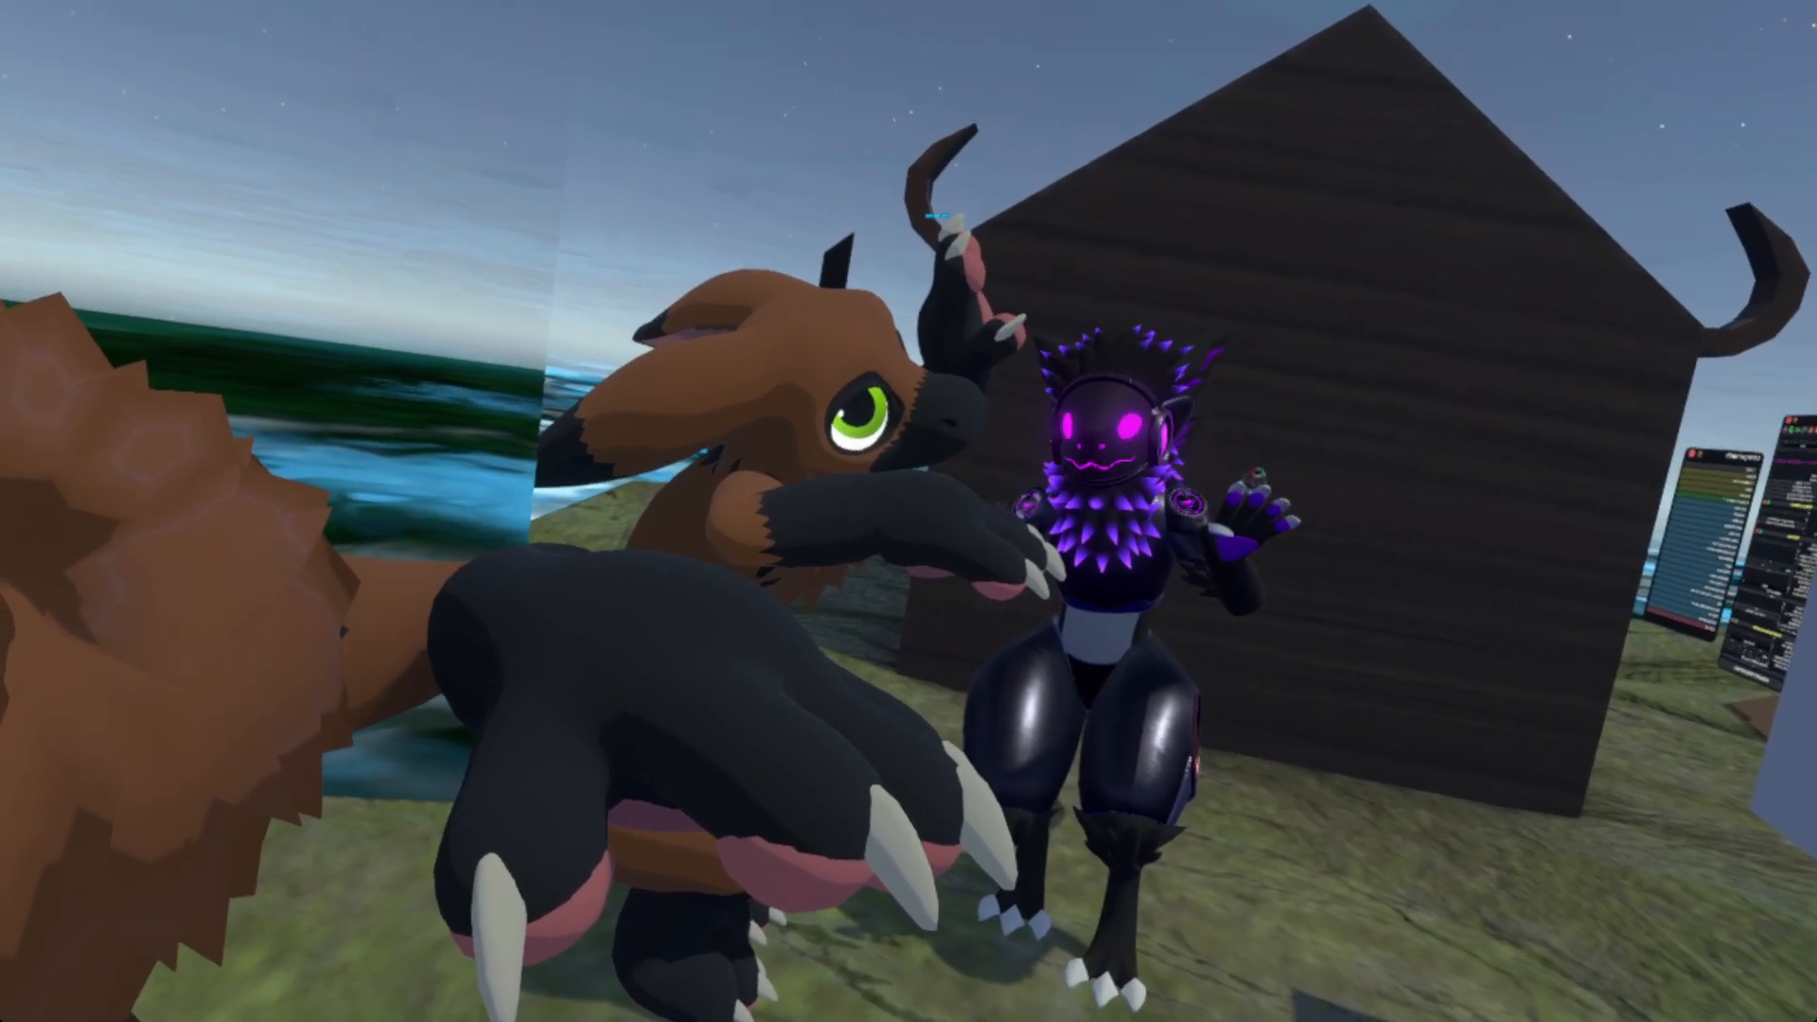
pyautogui.moveTo(908, 510)
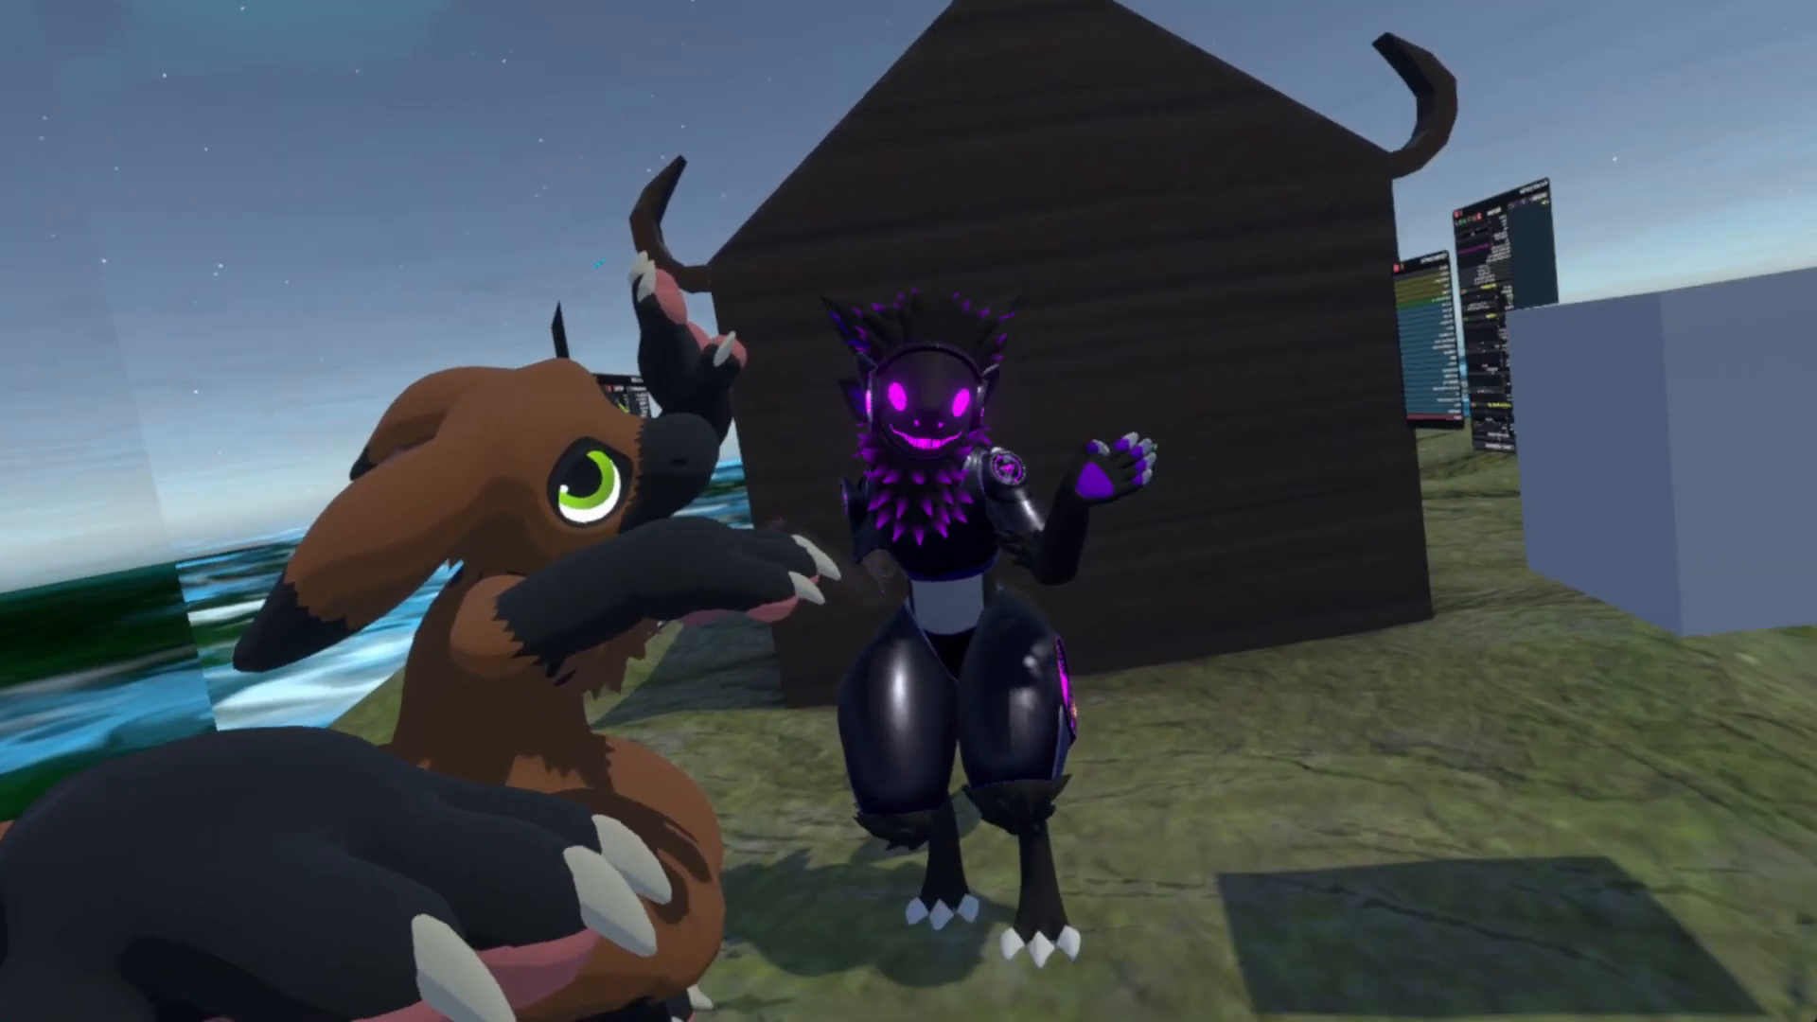